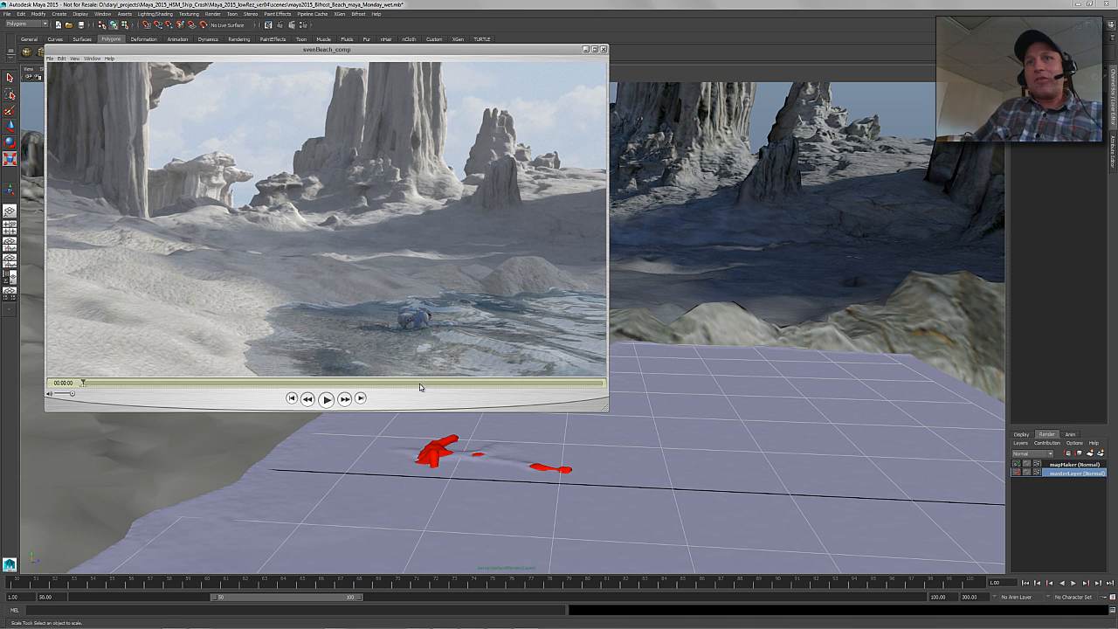
- Play the eyeBeach composite preview and review it in the playback window
left_click(325, 398)
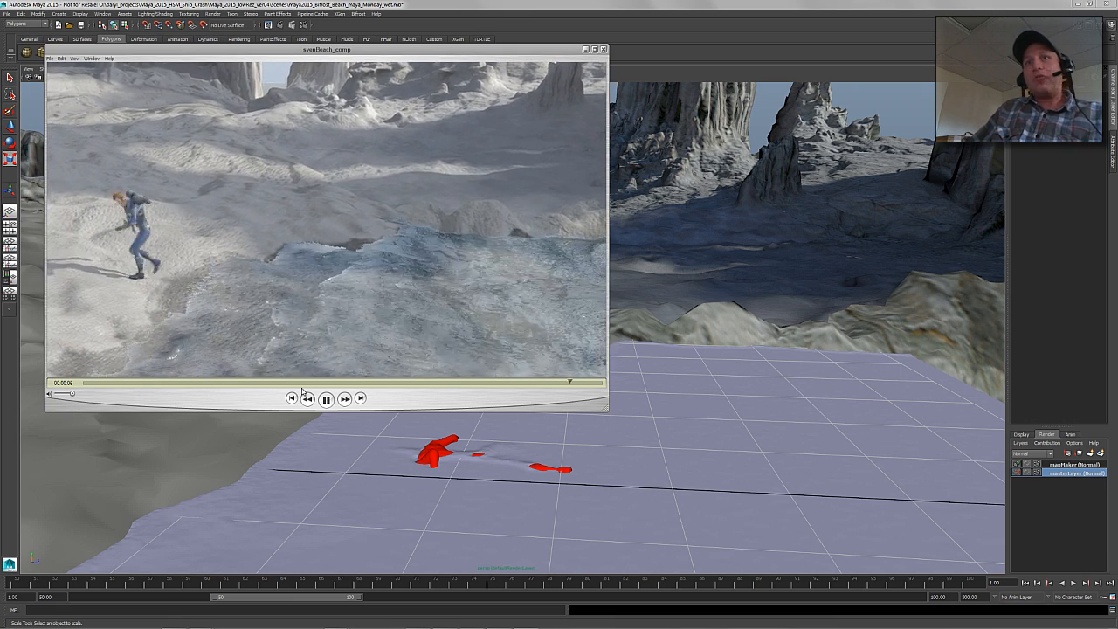
left_click(325, 398)
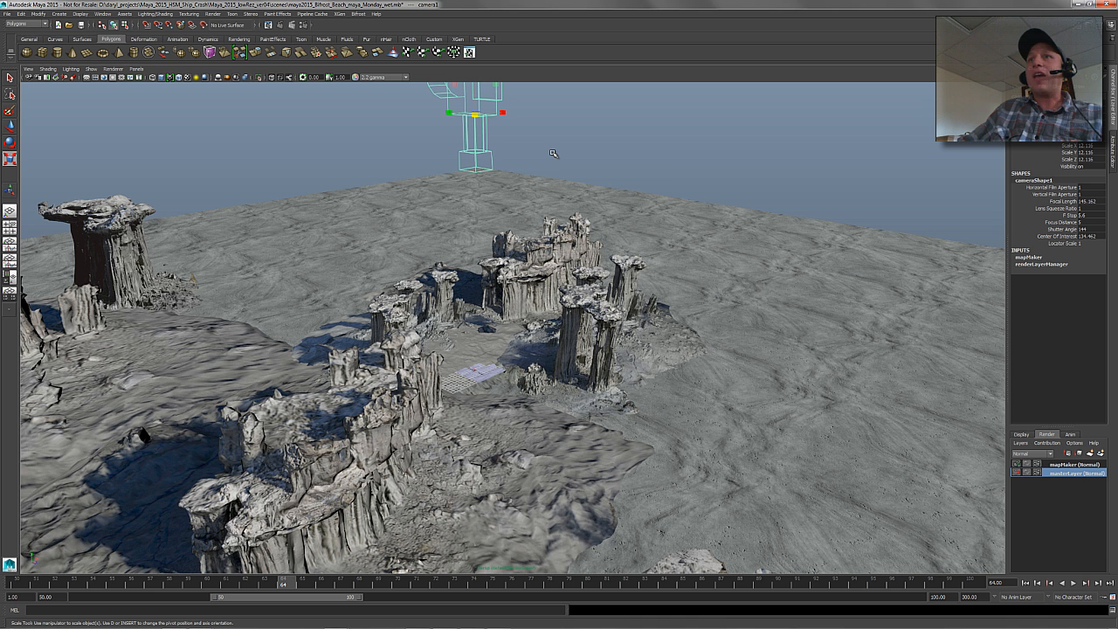
- Look through camera1 in the viewport and render the current frame of the water mask
left_click(632, 147)
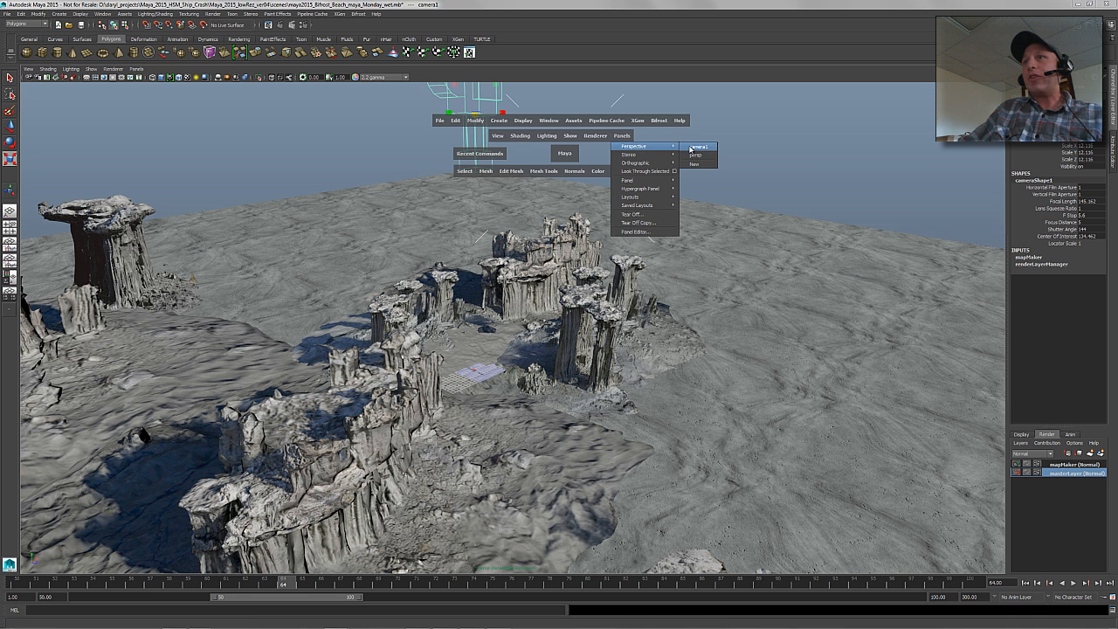
left_click(698, 147)
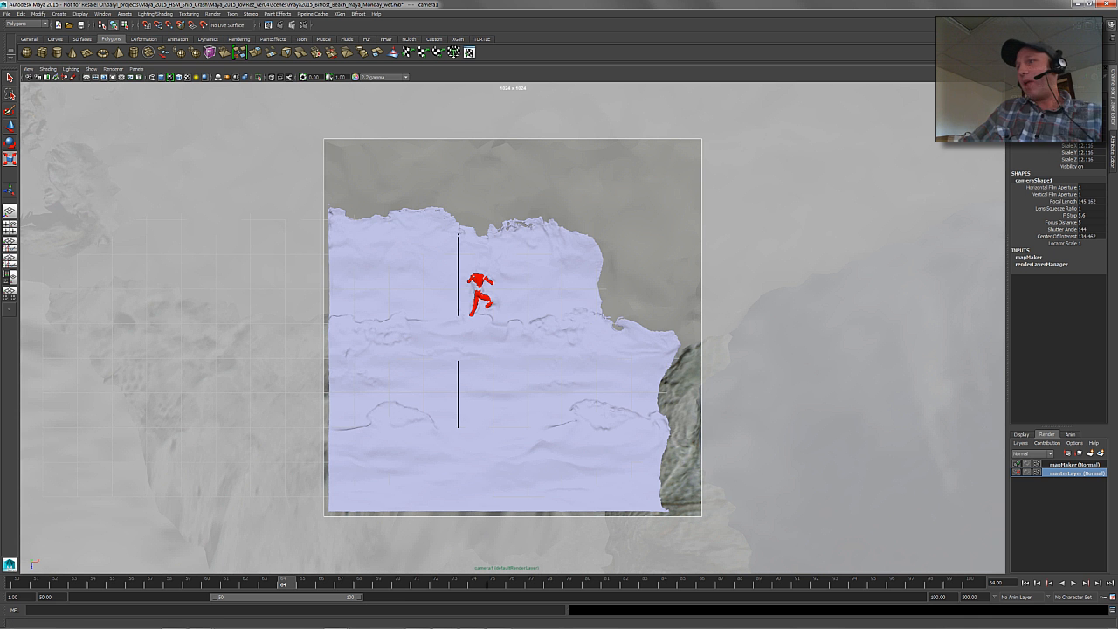
left_click(1072, 464)
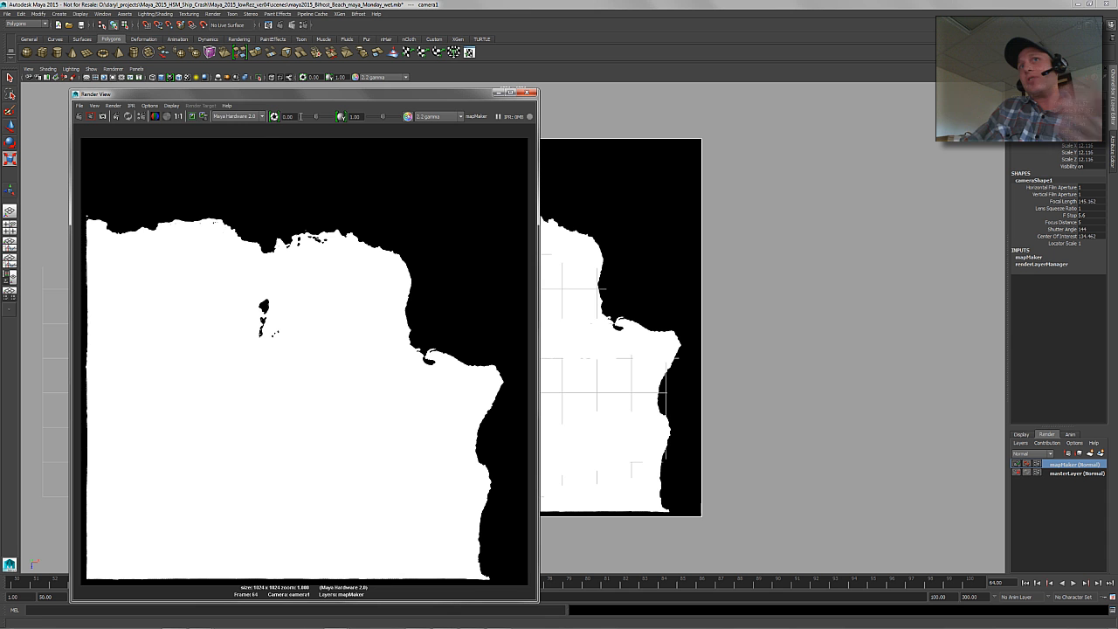
- Close the Render View and review file output and frame range in Render Settings
left_click(237, 116)
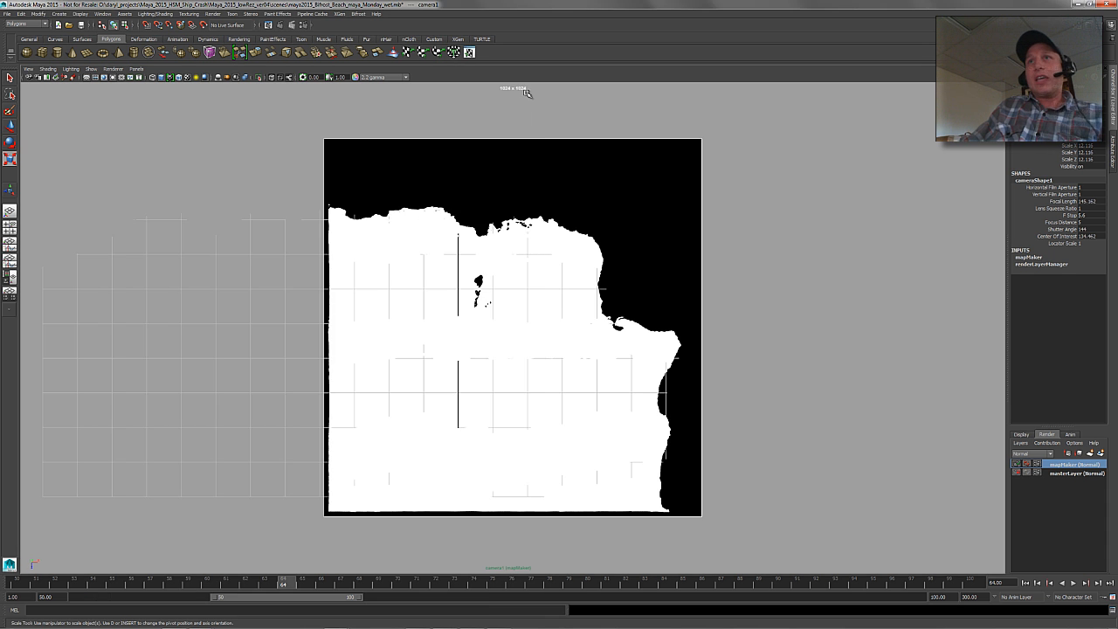
left_click(304, 28)
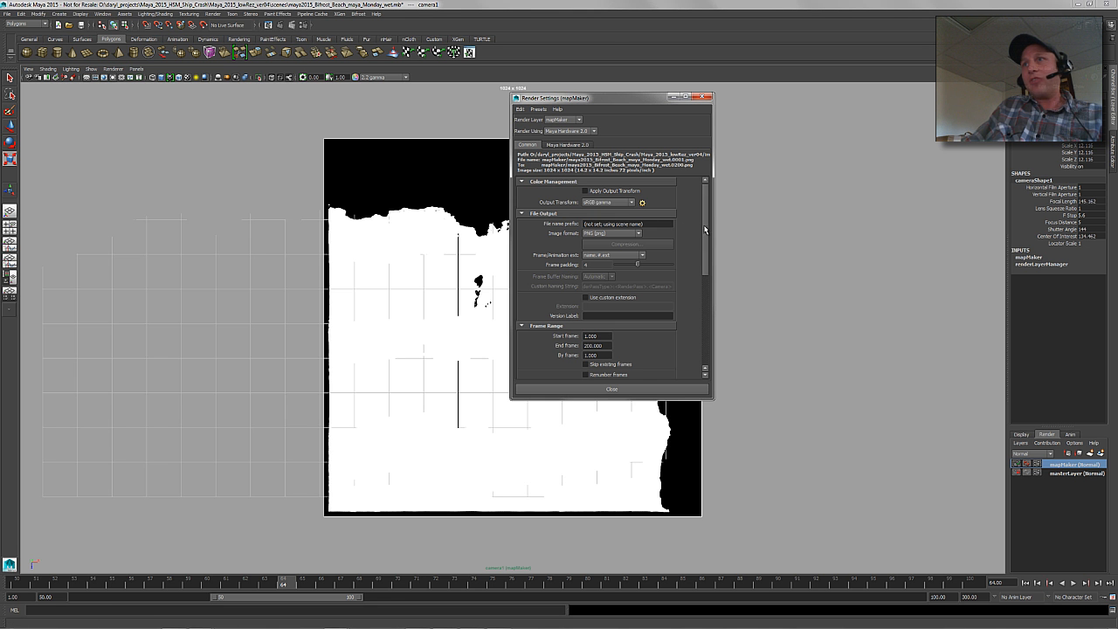
scroll("down", 3)
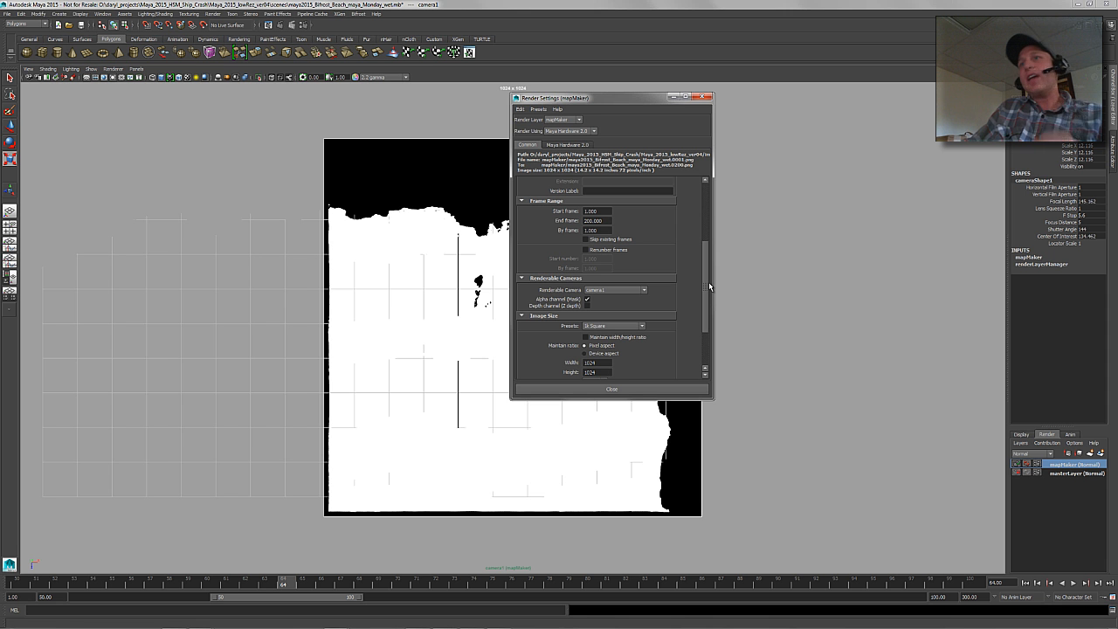
mouse_move(610, 317)
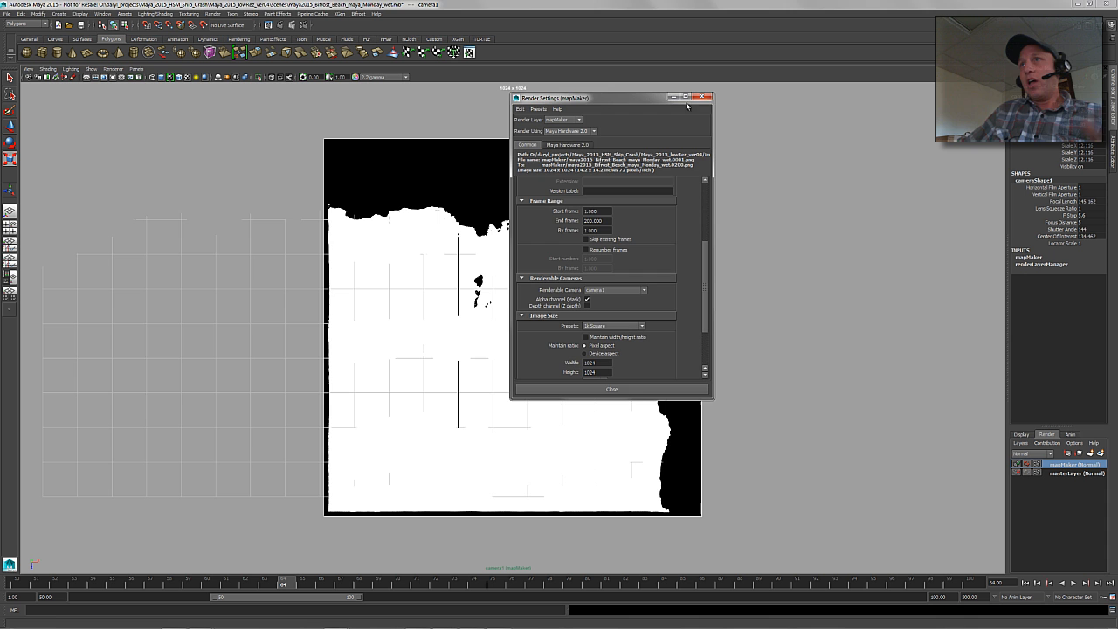
left_click(611, 388)
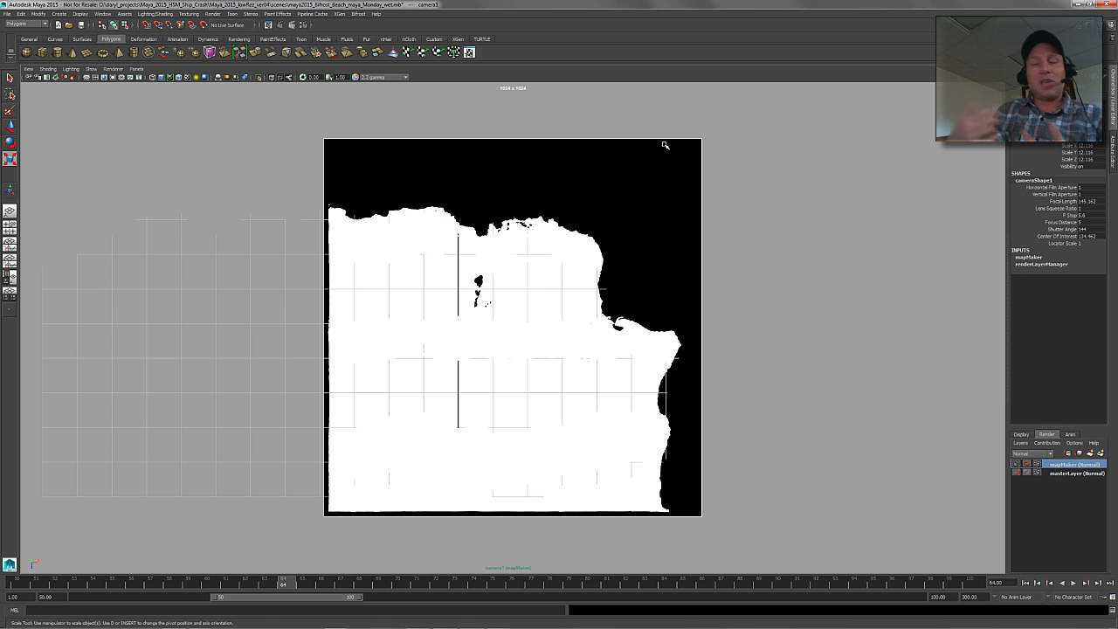
mouse_move(346, 534)
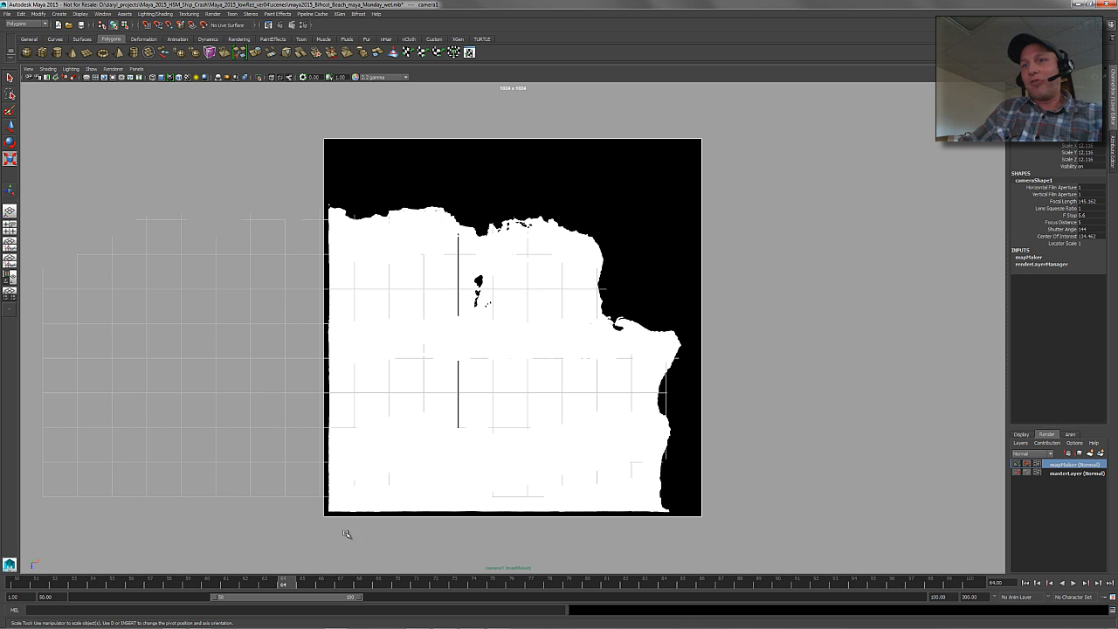
mouse_move(422, 433)
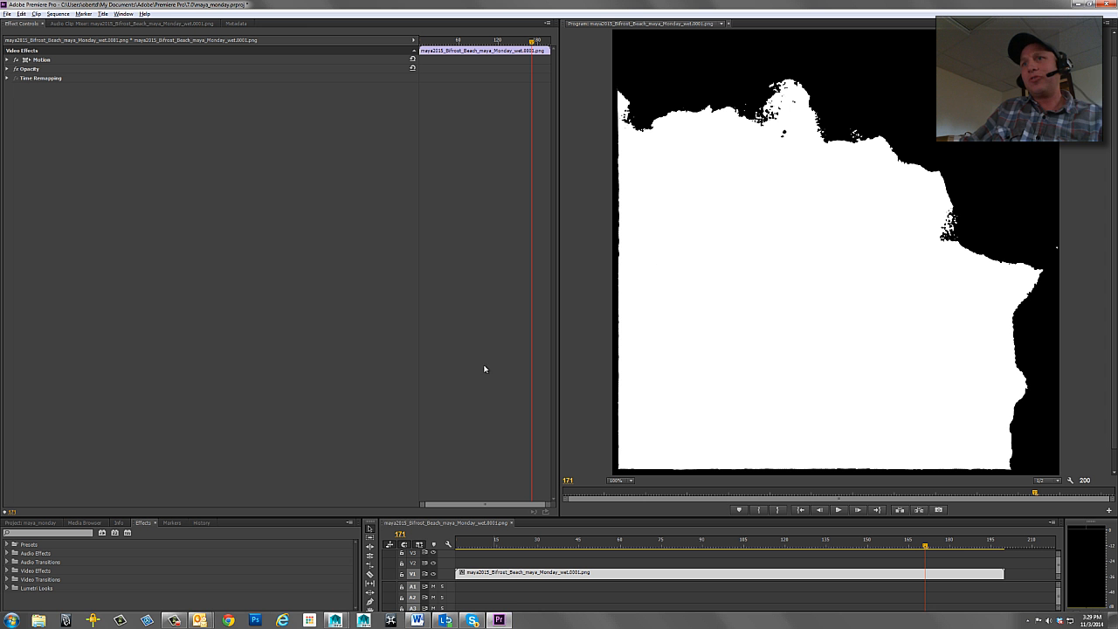
mouse_move(548, 334)
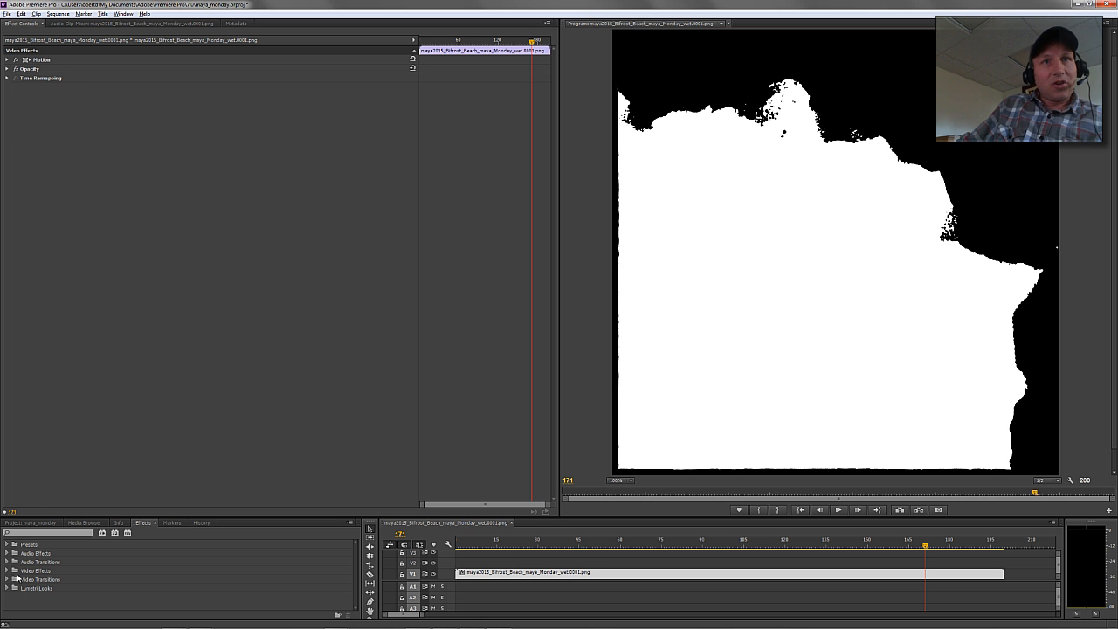
- Expand the Video Effects folder in Premiere's Effects panel
left_click(7, 569)
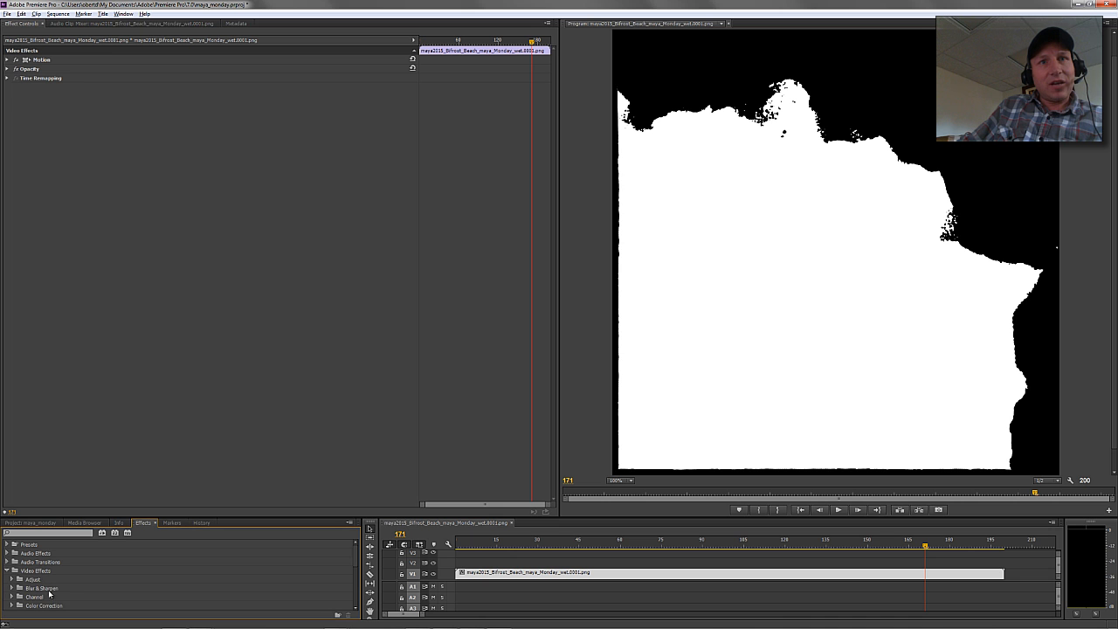
- Set the mask clip's Echo operator to Maximum and scrub to a later frame to preview
scroll("down", 3)
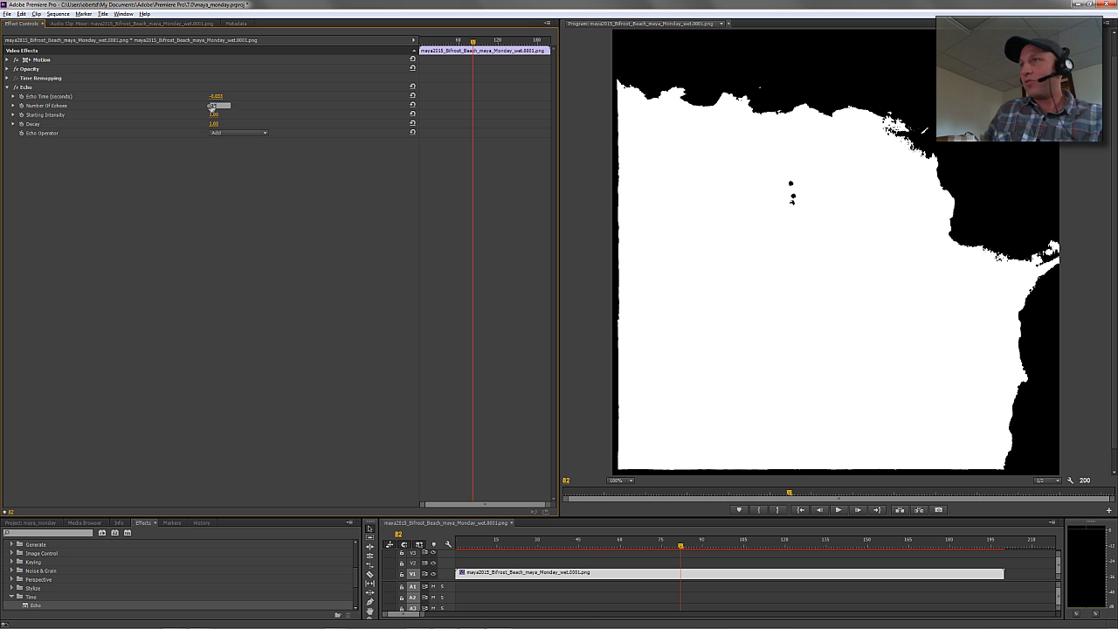
type("12")
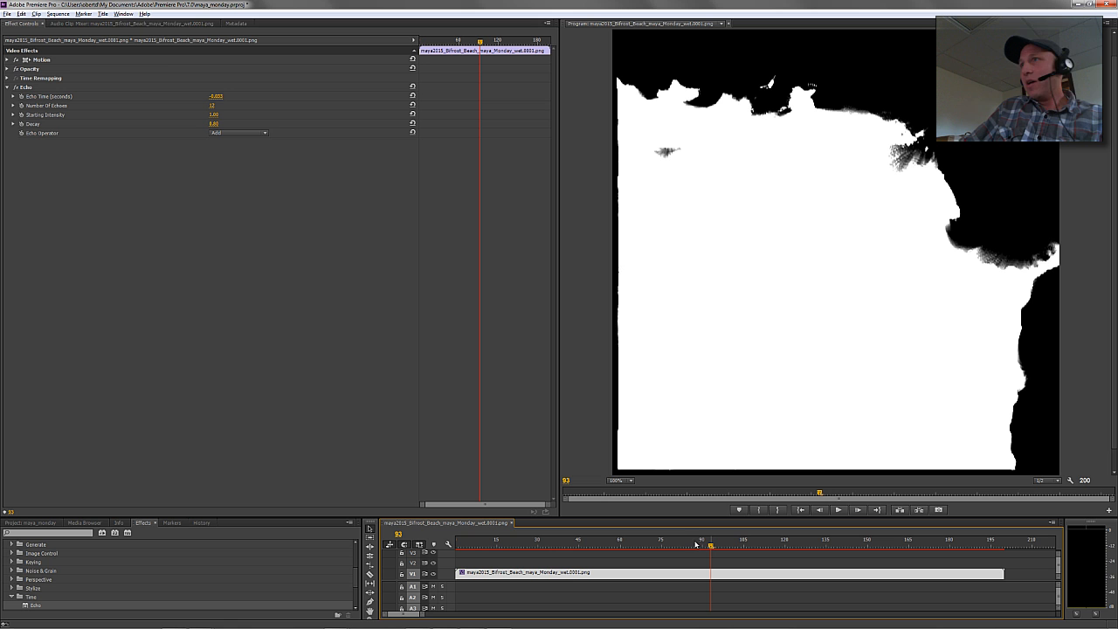
left_click(238, 133)
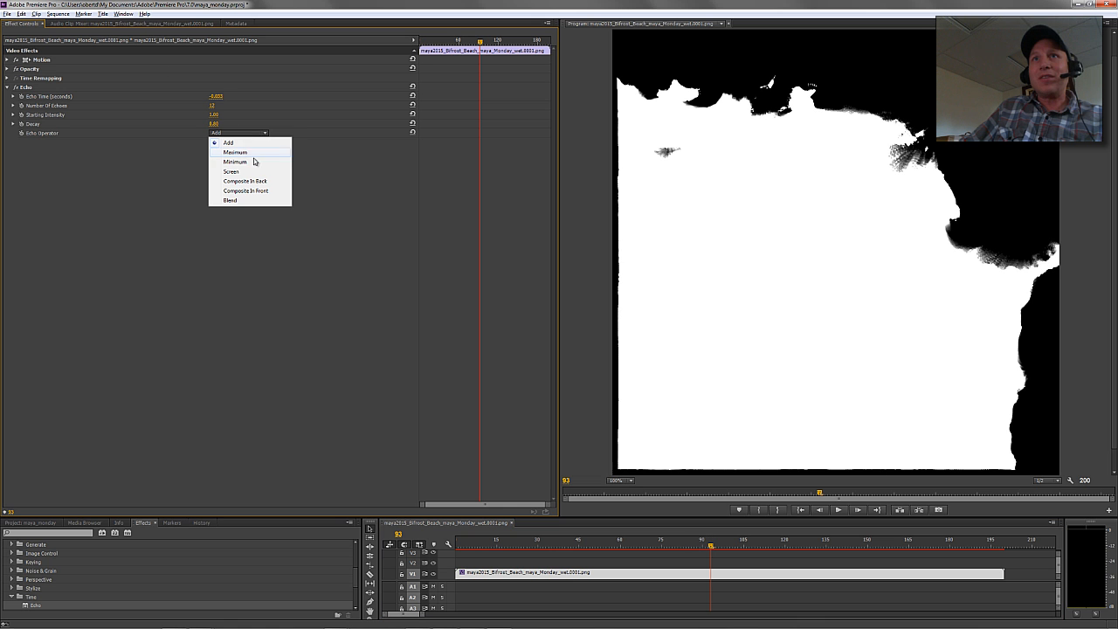
left_click(236, 152)
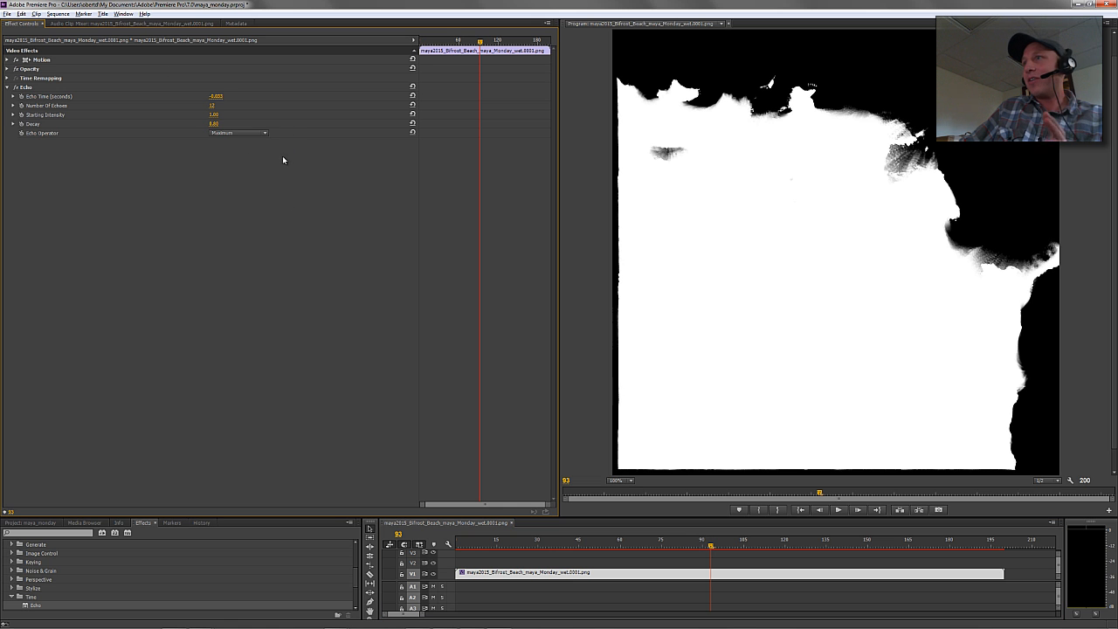
mouse_move(562, 363)
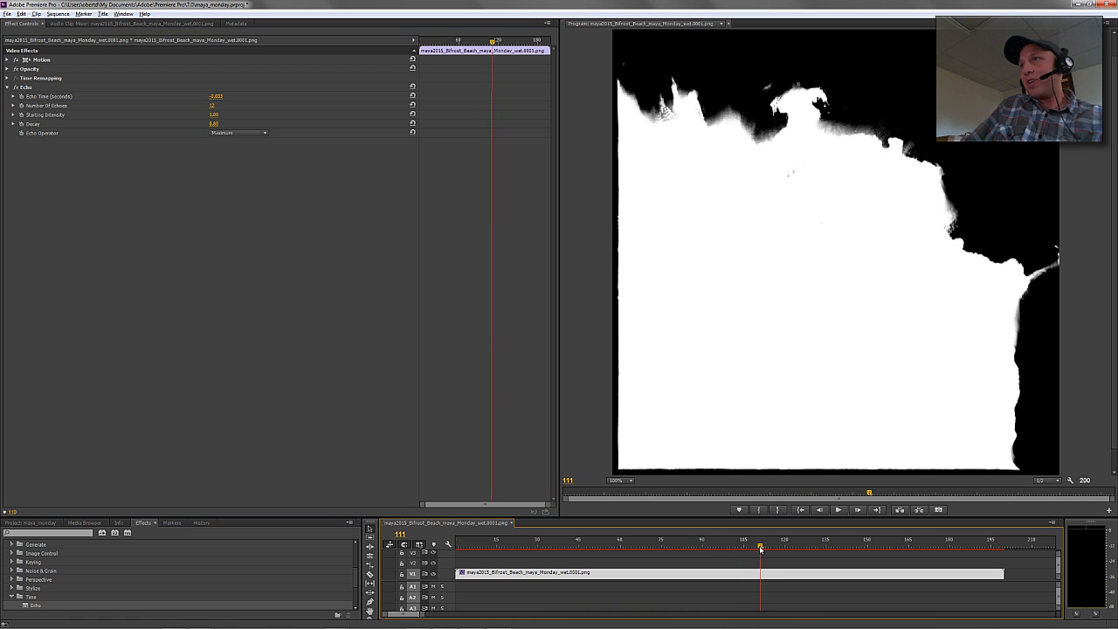
left_click(852, 545)
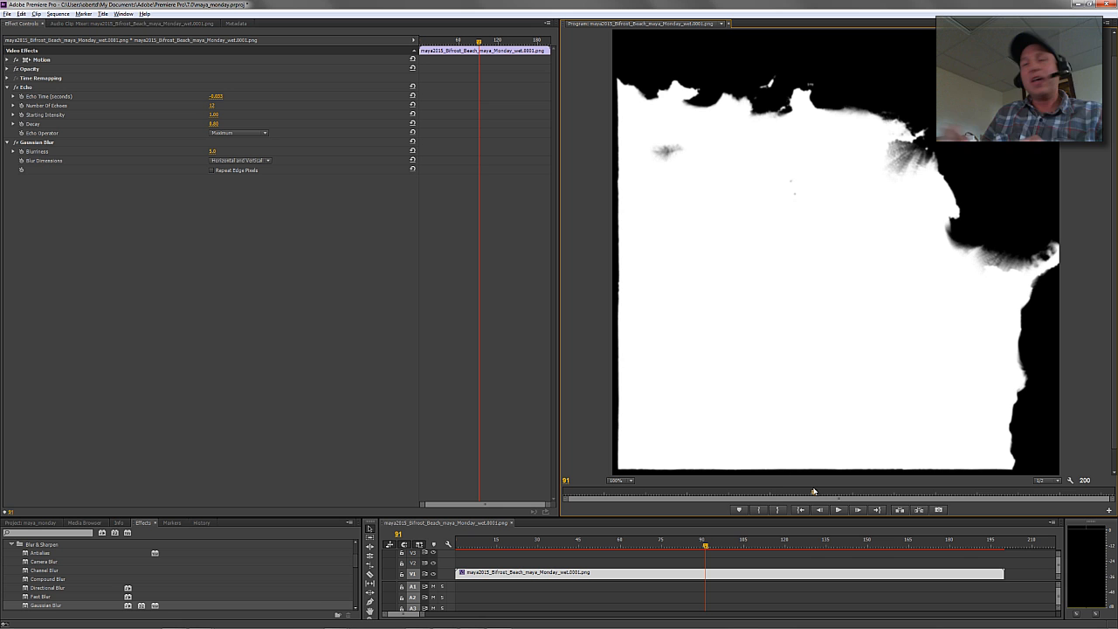
mouse_move(522, 367)
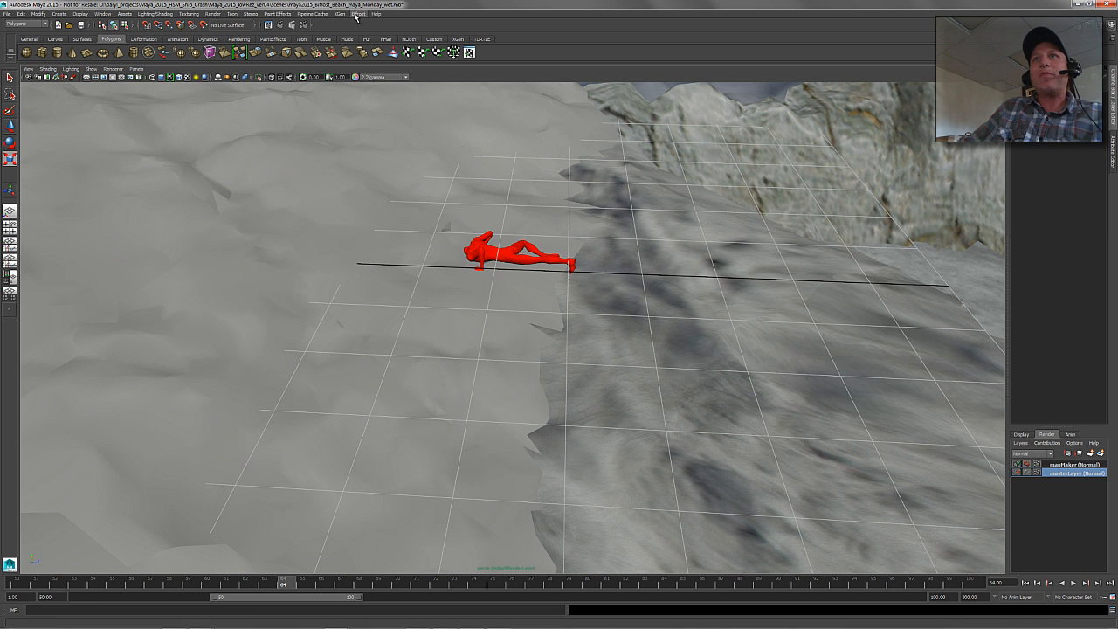
- Open the Hypershade to graph the terrain's sandy material network
left_click(310, 14)
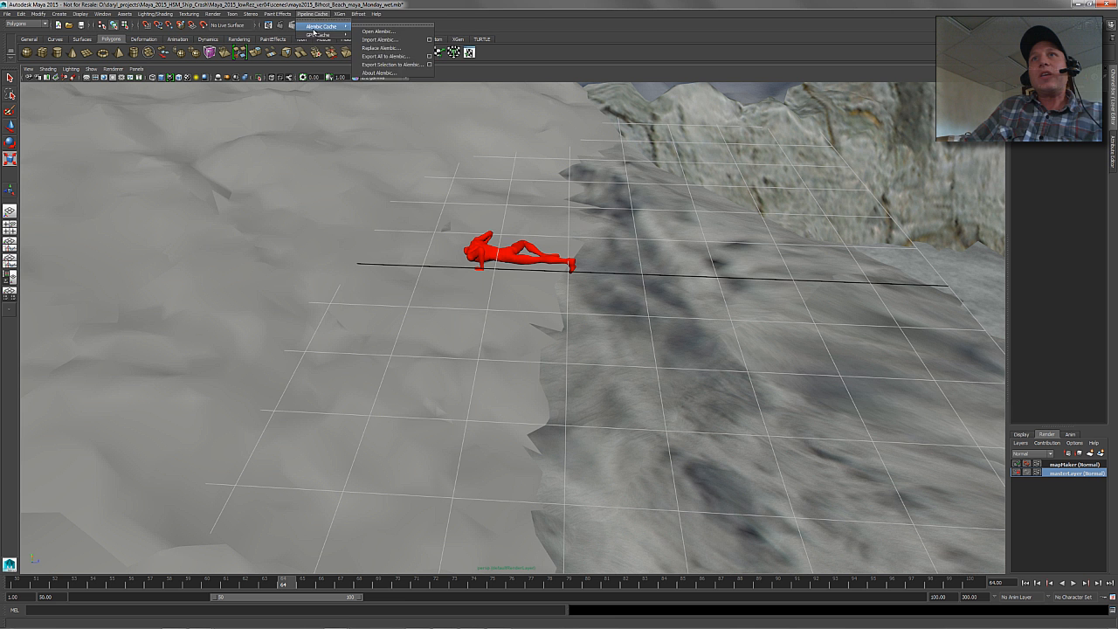
left_click(380, 38)
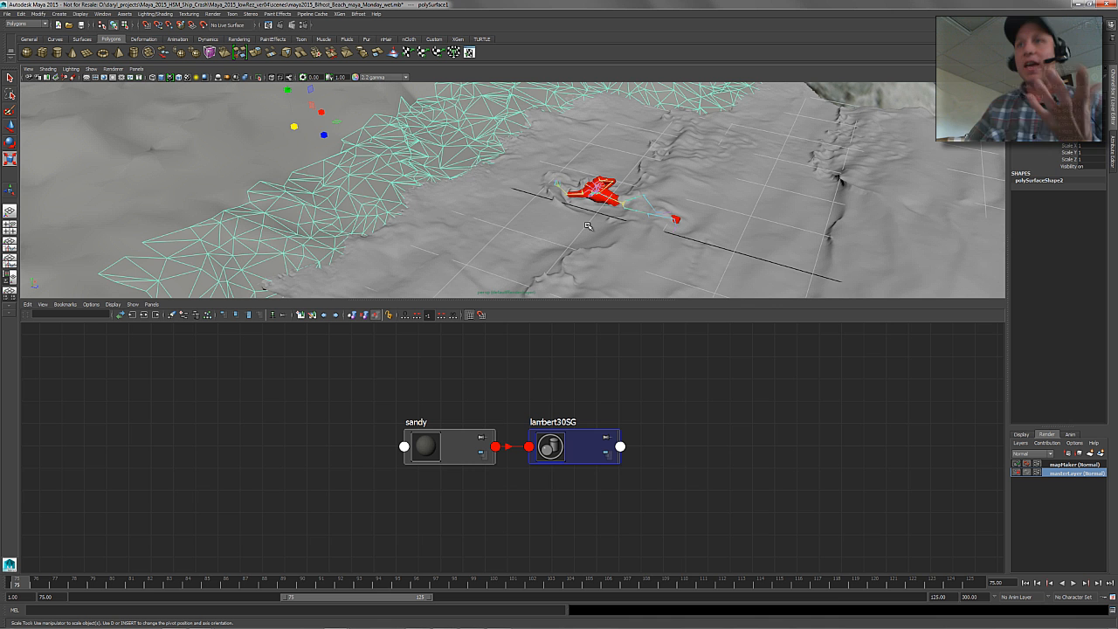
- Create a File texture as a projection on the sandy material's color
left_click(427, 447)
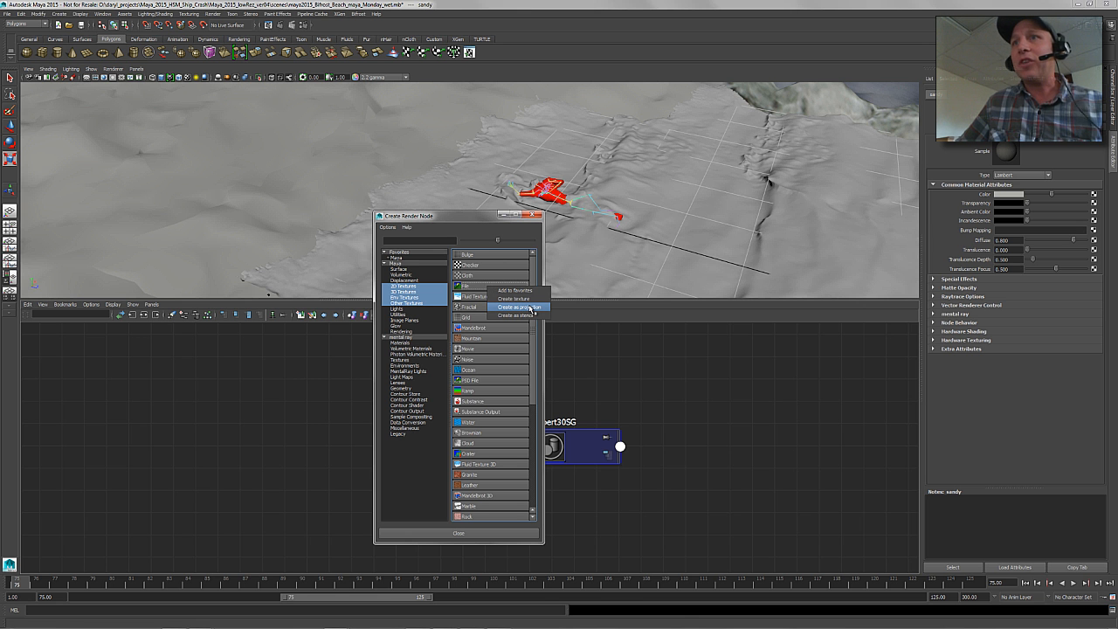
mouse_move(533, 311)
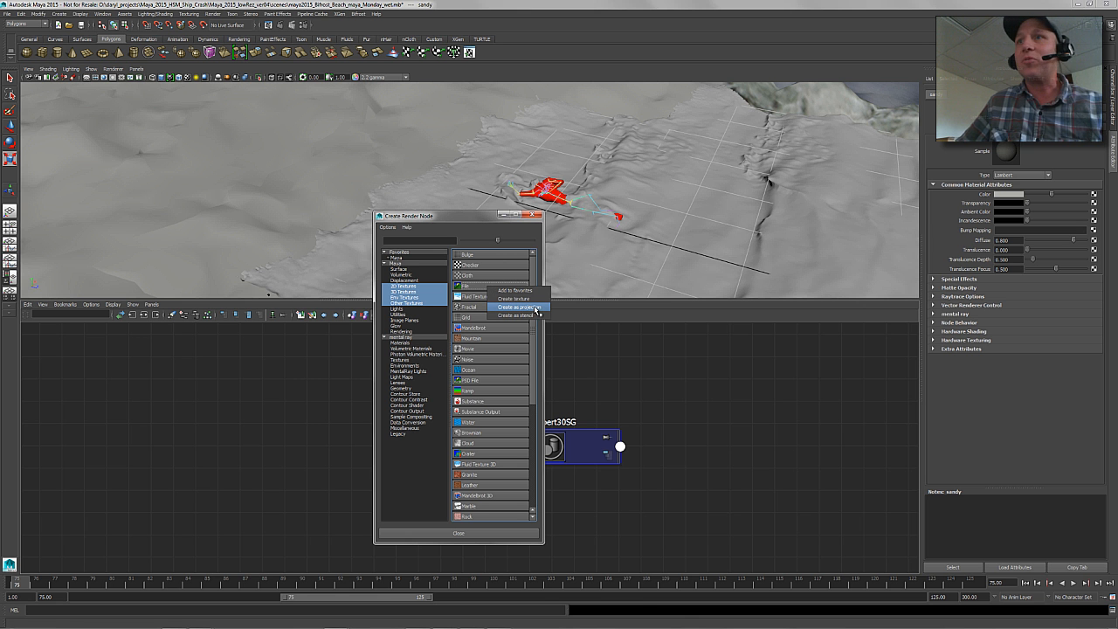
left_click(516, 307)
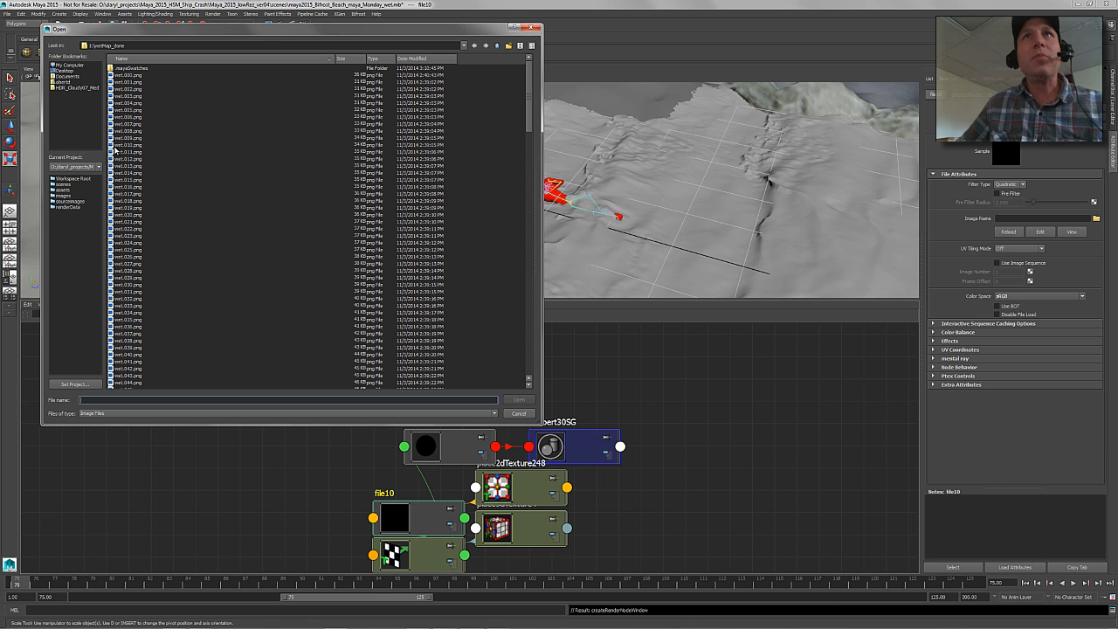
- Load the wet_075.png mask image as the projection's image sequence
left_click(129, 74)
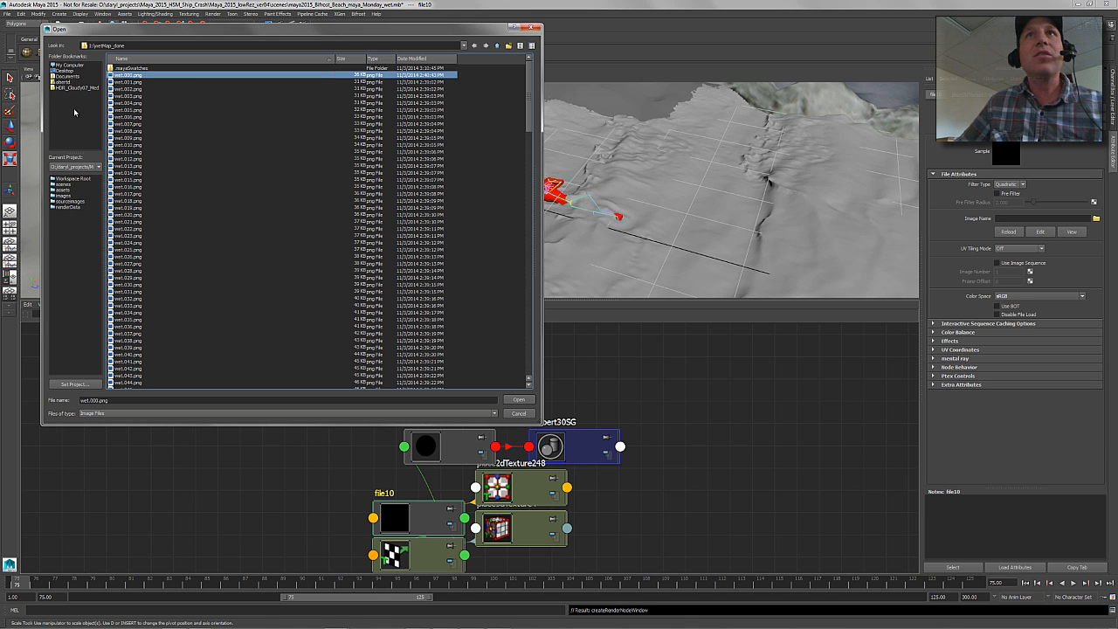
left_click(517, 400)
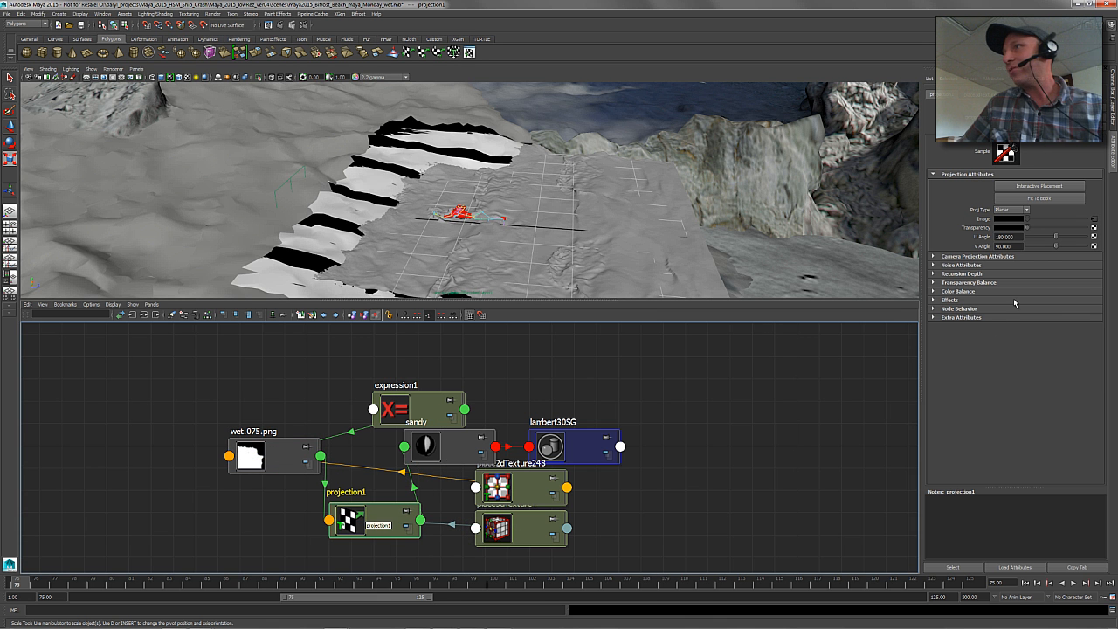
- Set projection1 to perspective Proj Type linked to the shot camera
left_click(1025, 210)
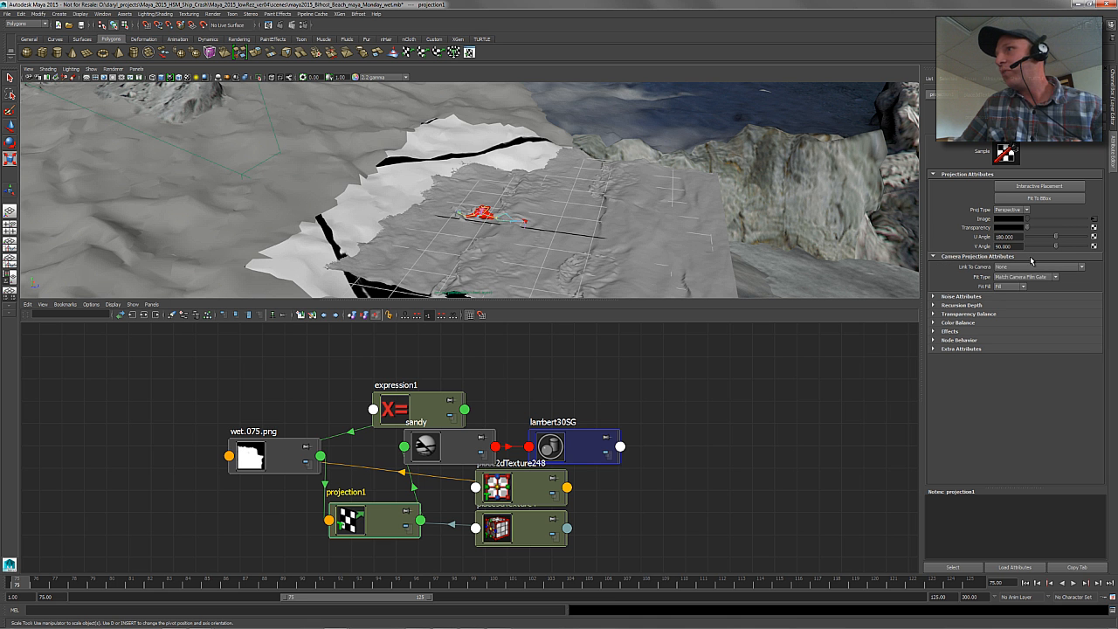
left_click(1039, 266)
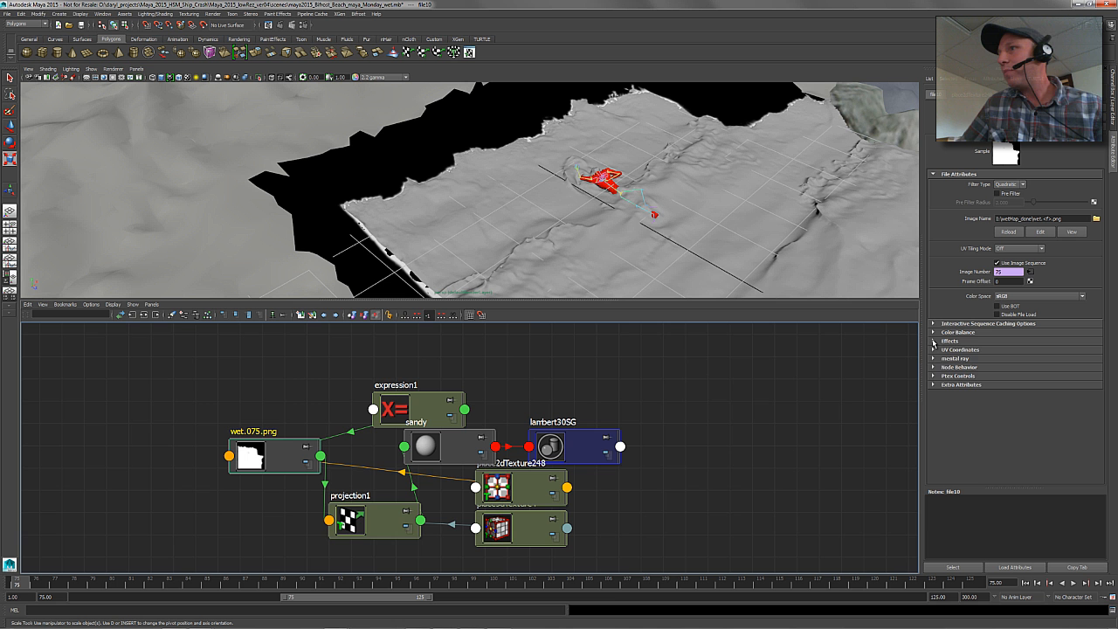
- Maximize the perspective view and orbit around the beach to inspect the projected mask
left_click(957, 341)
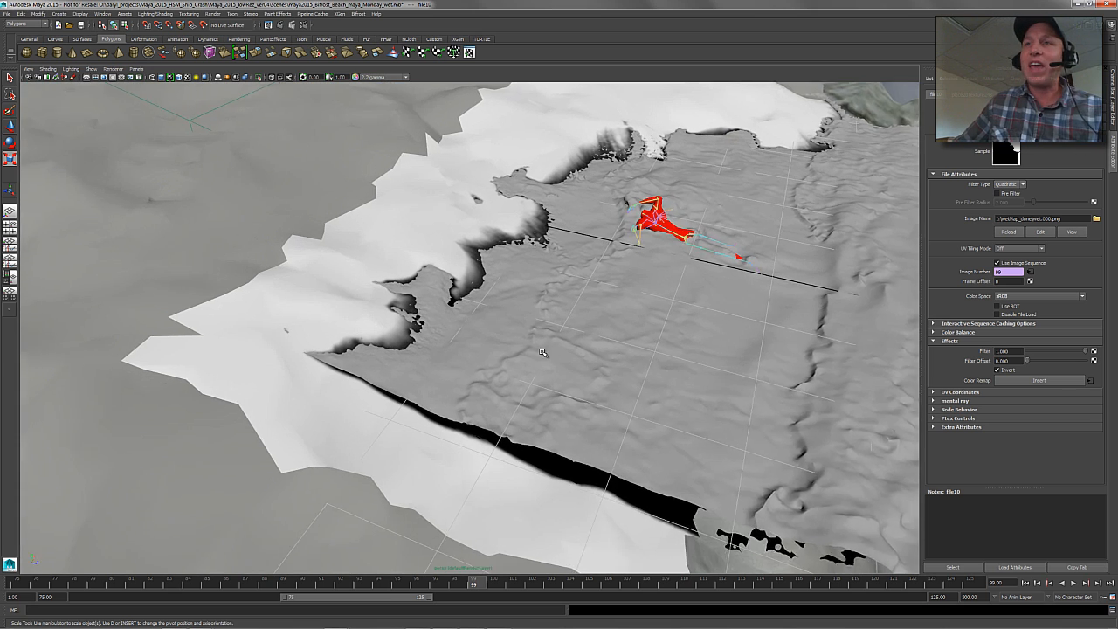
left_click_drag(542, 349, 502, 375)
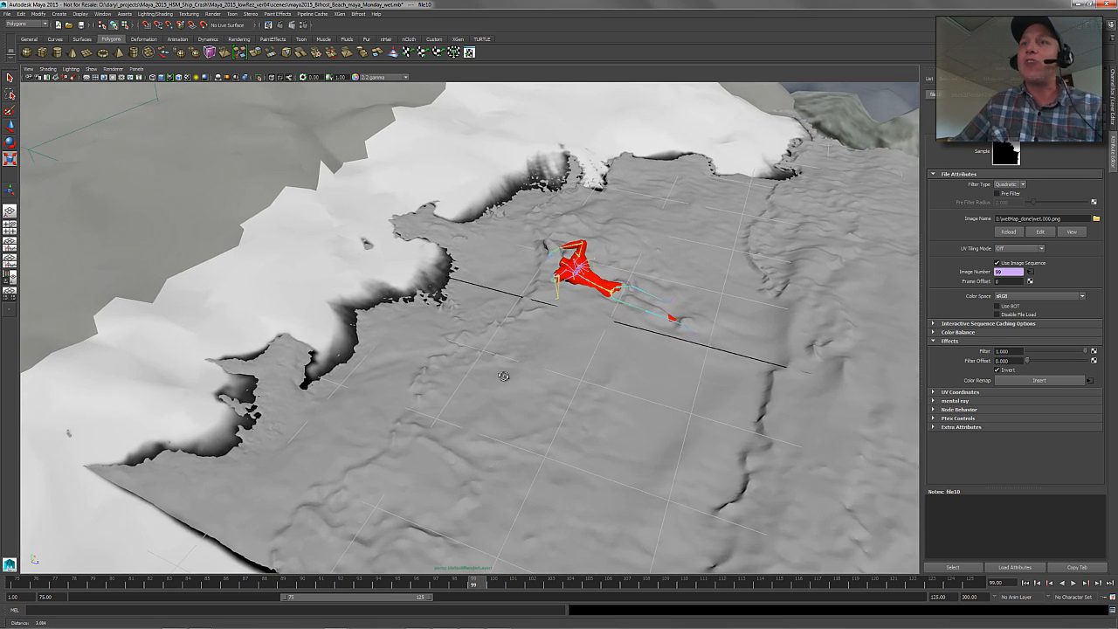